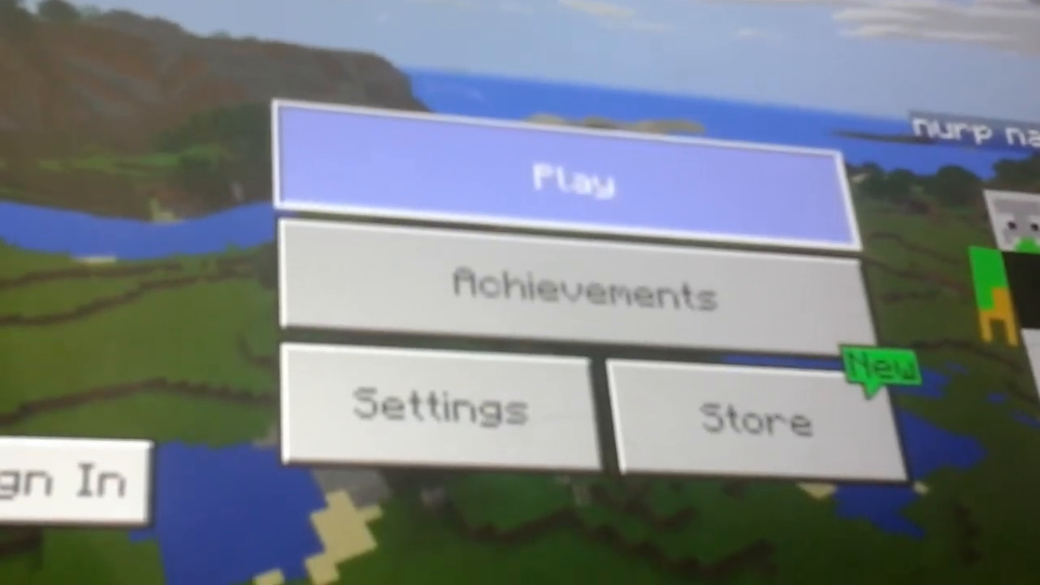
# - Start a new world and activate the Wither Storm and Hydra Boss behavior packs
pyautogui.click(569, 180)
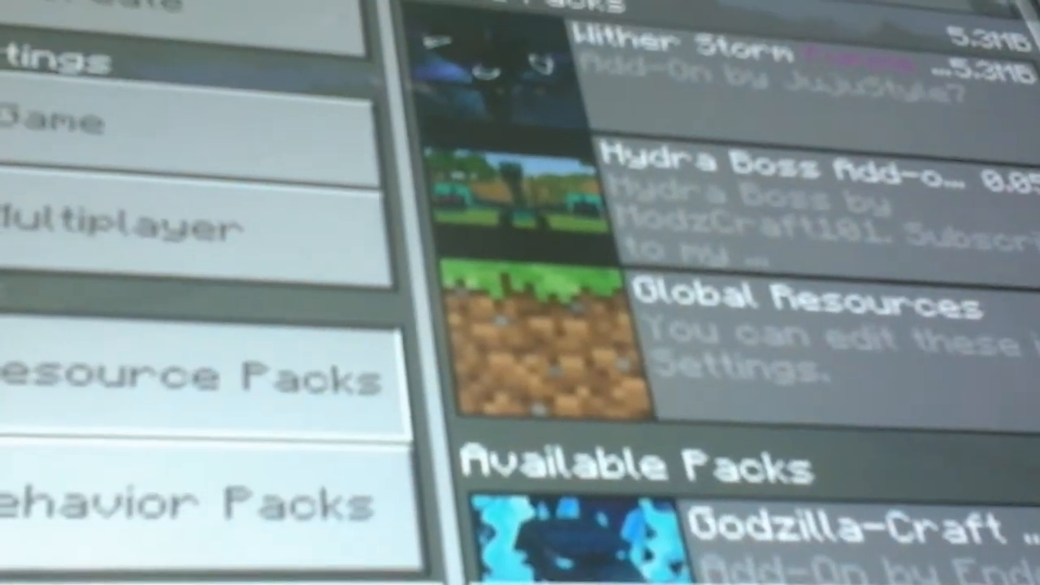
# - Set the world's default game mode to Creative and difficulty to Hard
pyautogui.click(163, 499)
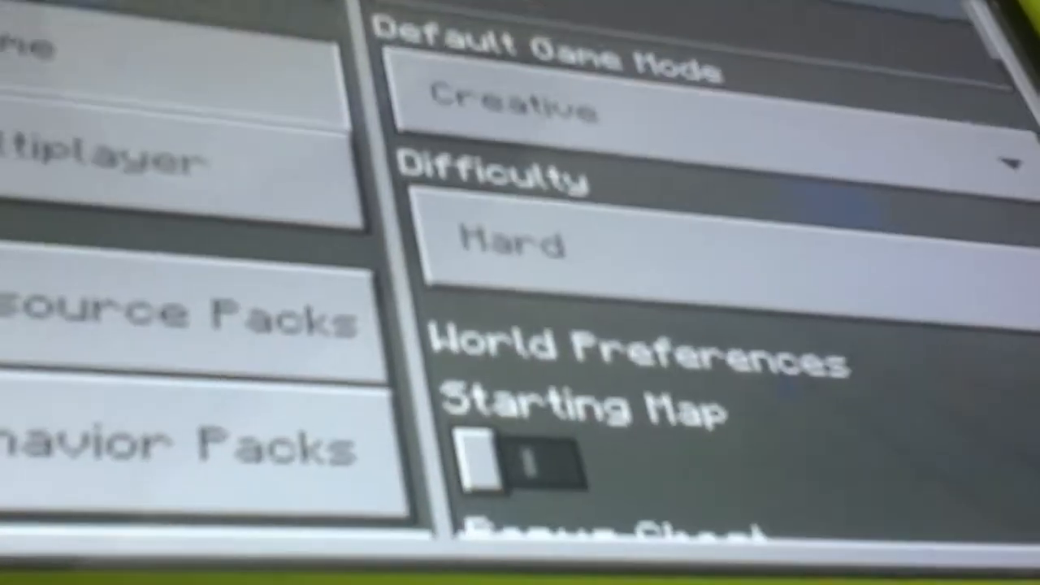
# - Create the world 'My World battle' and begin loading it
pyautogui.scroll(-3)
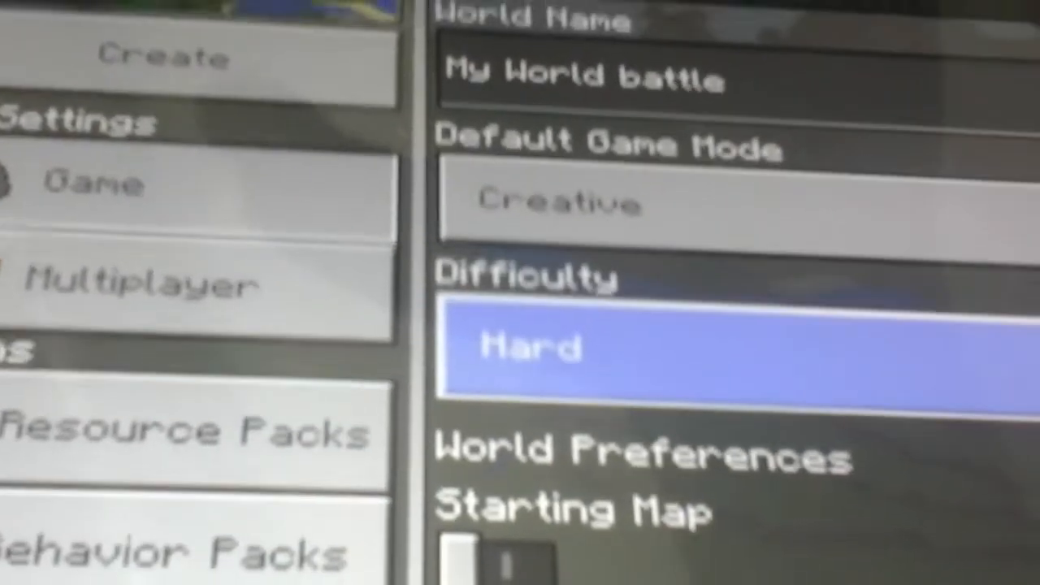
pyautogui.click(162, 57)
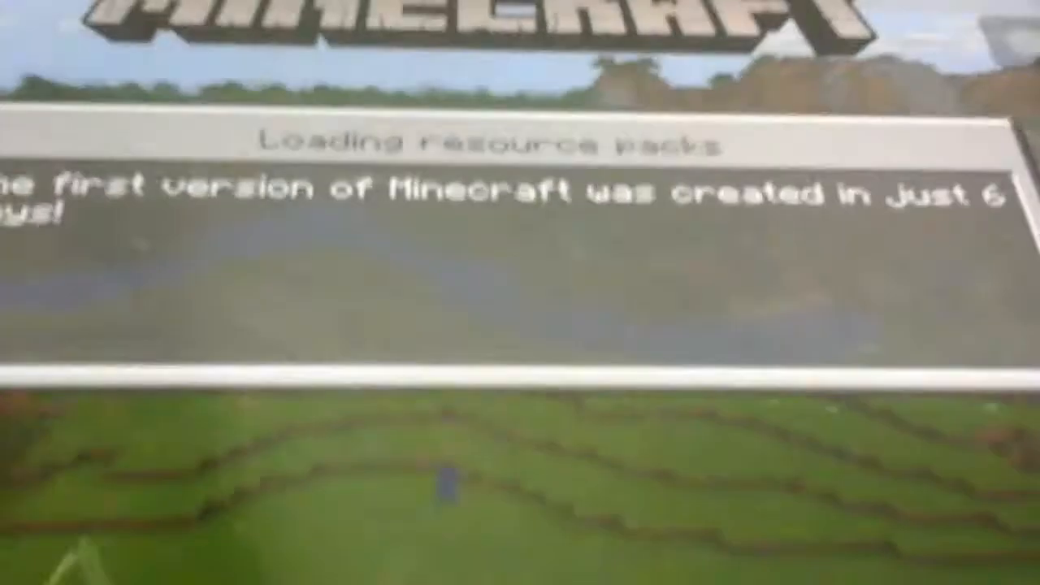